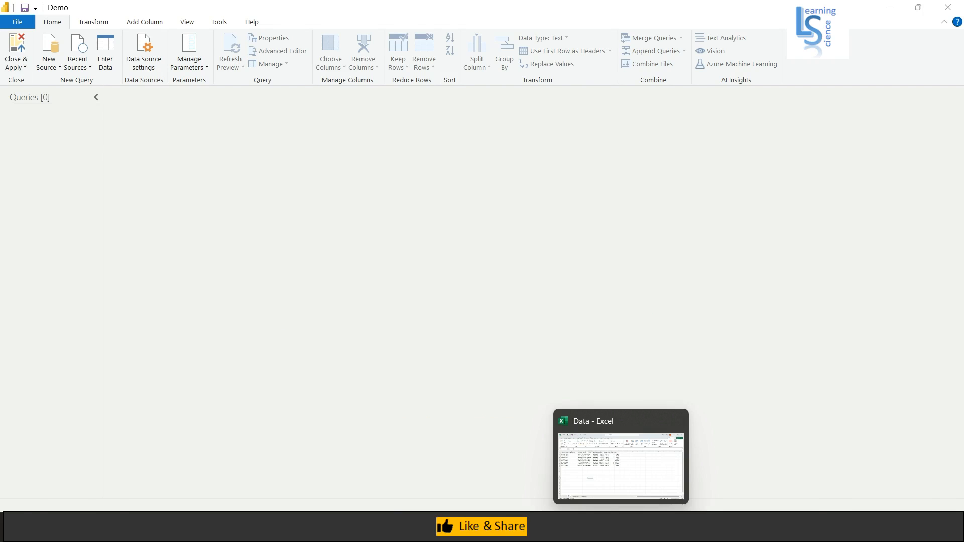
- Review the Accessories, Components and Bikes sheets of the Data workbook in Excel
left_click(621, 456)
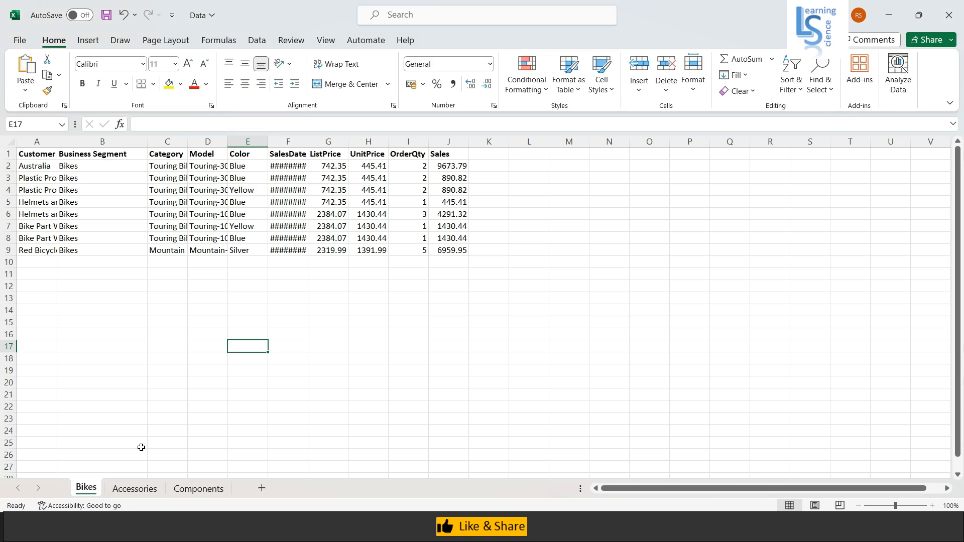
mouse_move(59, 197)
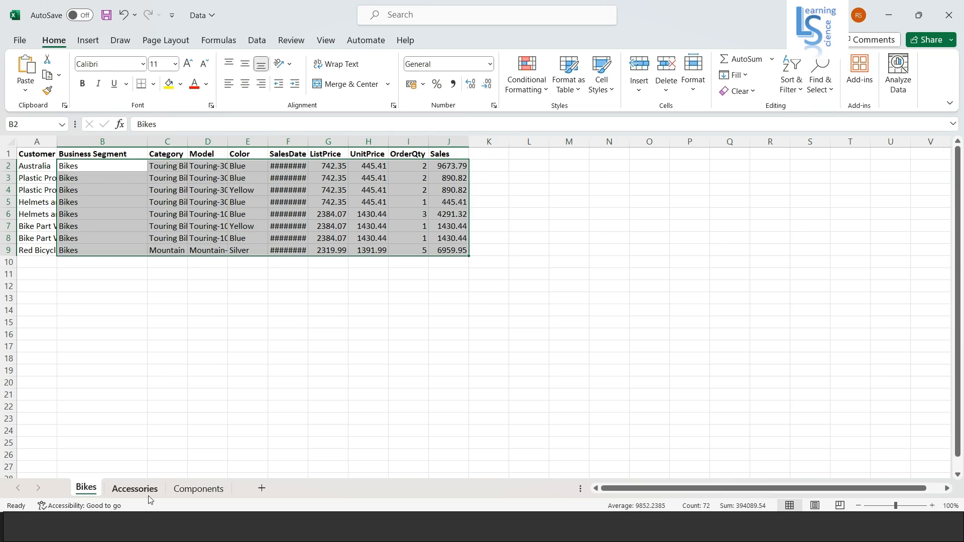
left_click(134, 488)
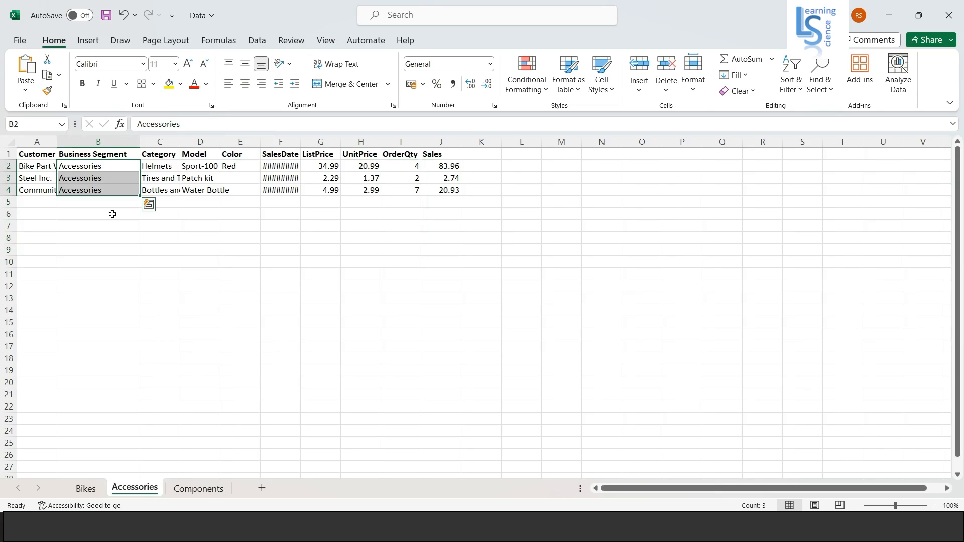
left_click(198, 489)
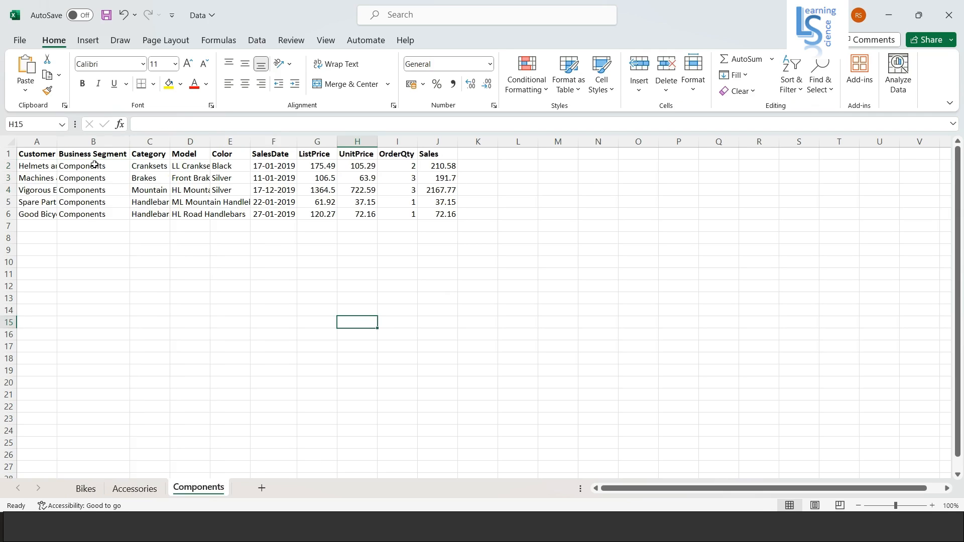
left_click_drag(36, 153, 438, 214)
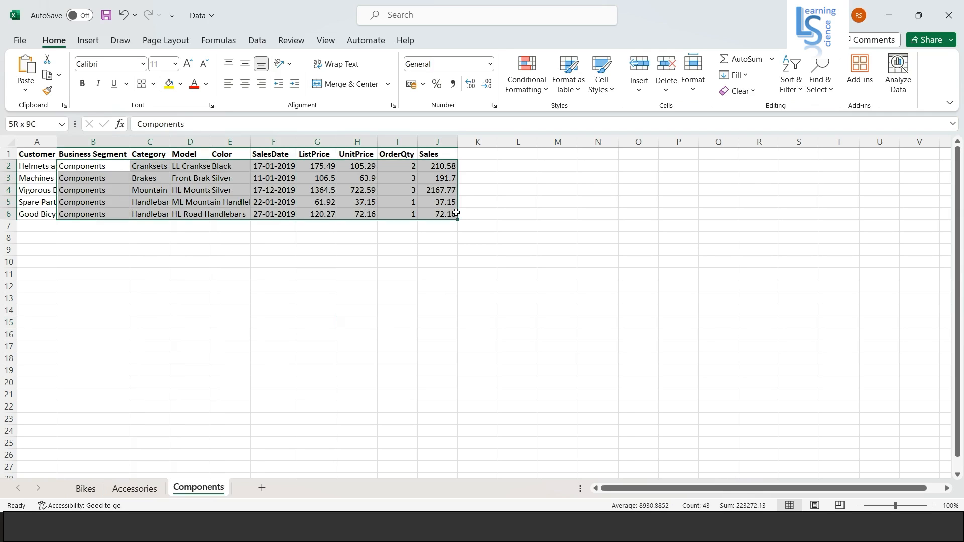
left_click(93, 166)
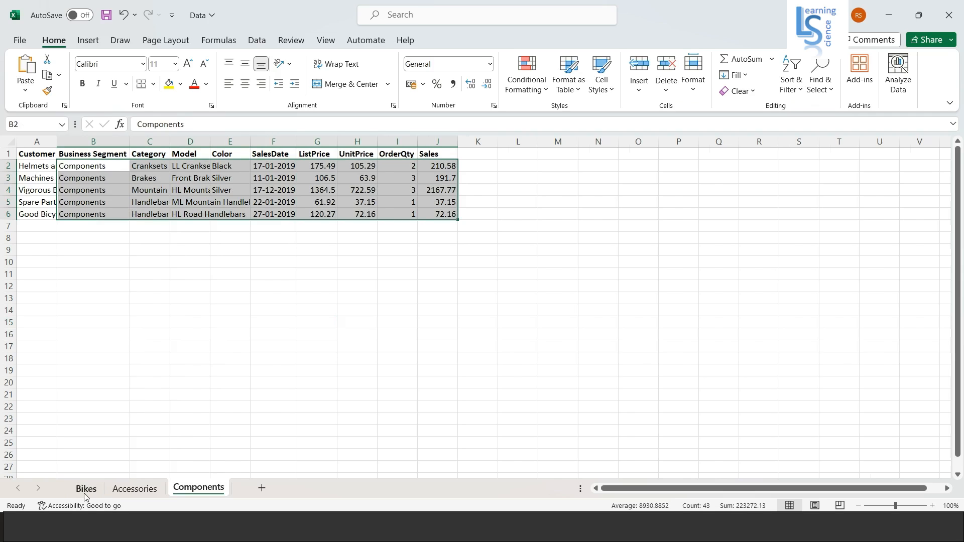
left_click(86, 488)
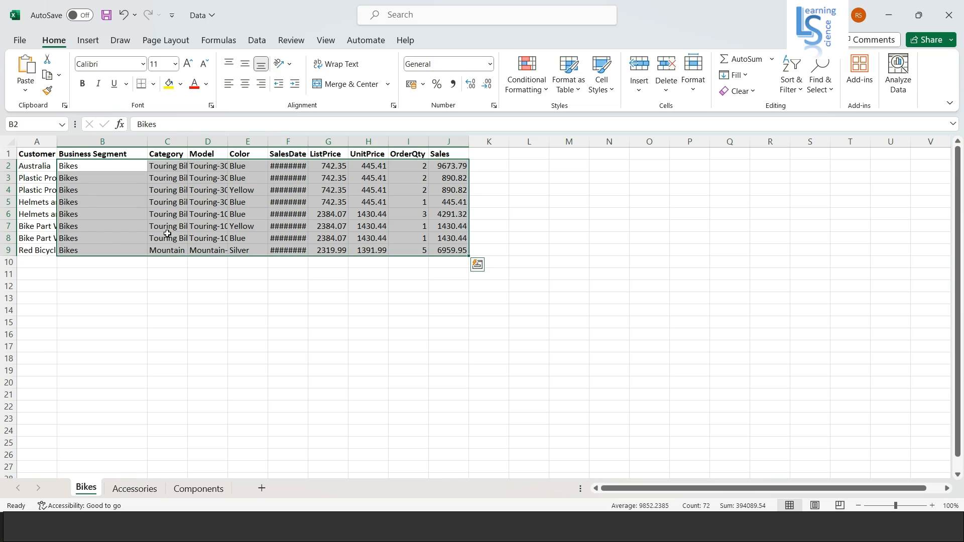
left_click(650, 285)
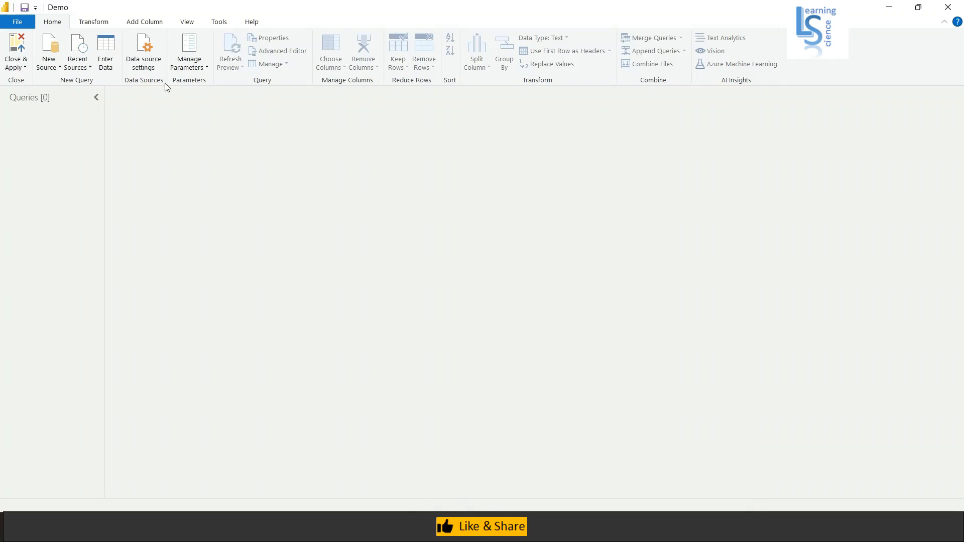
mouse_move(49, 51)
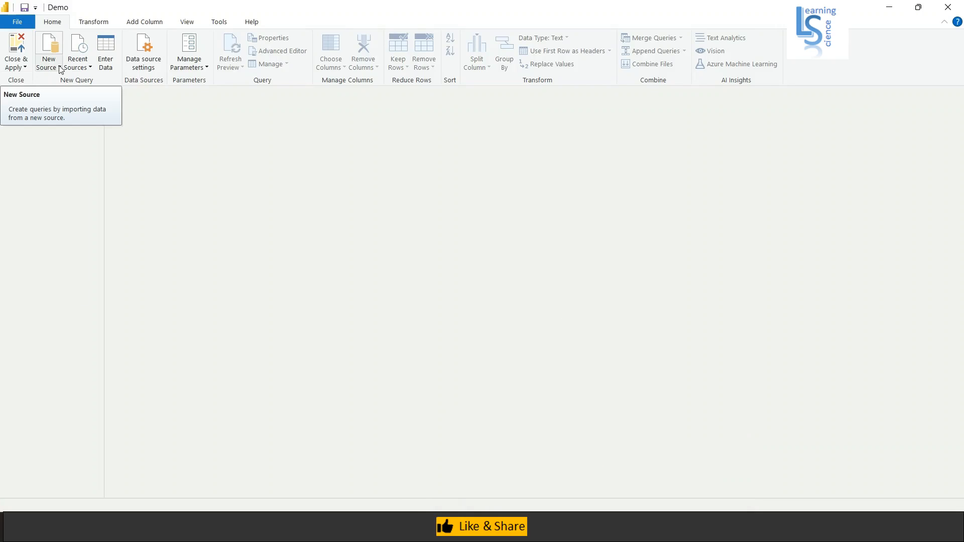
- Connect to the Data workbook in Downloads as a new Excel source
left_click(48, 51)
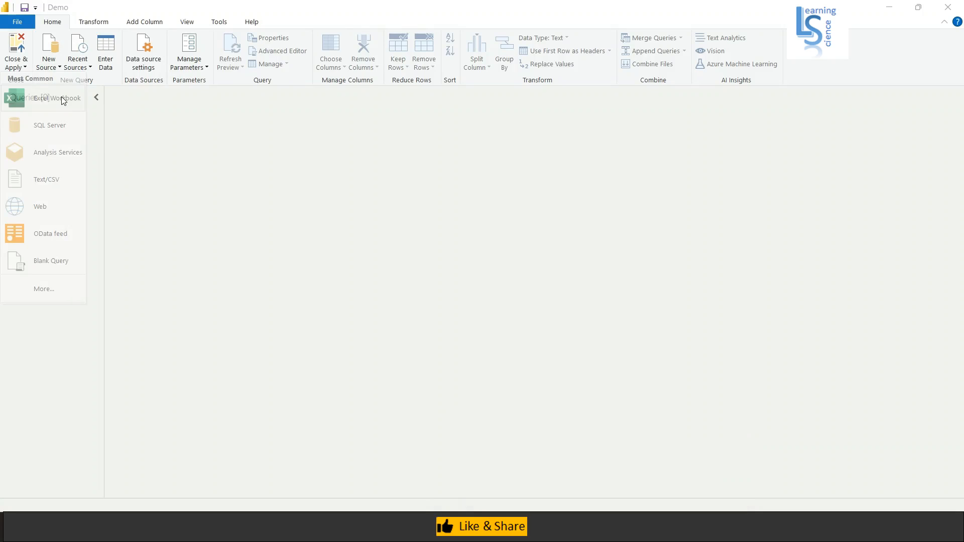
left_click(55, 99)
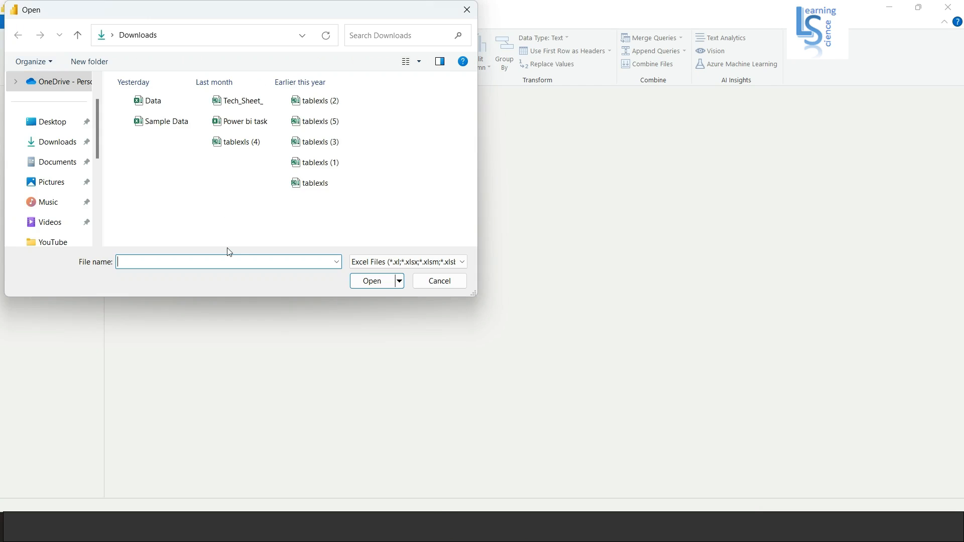
left_click(152, 100)
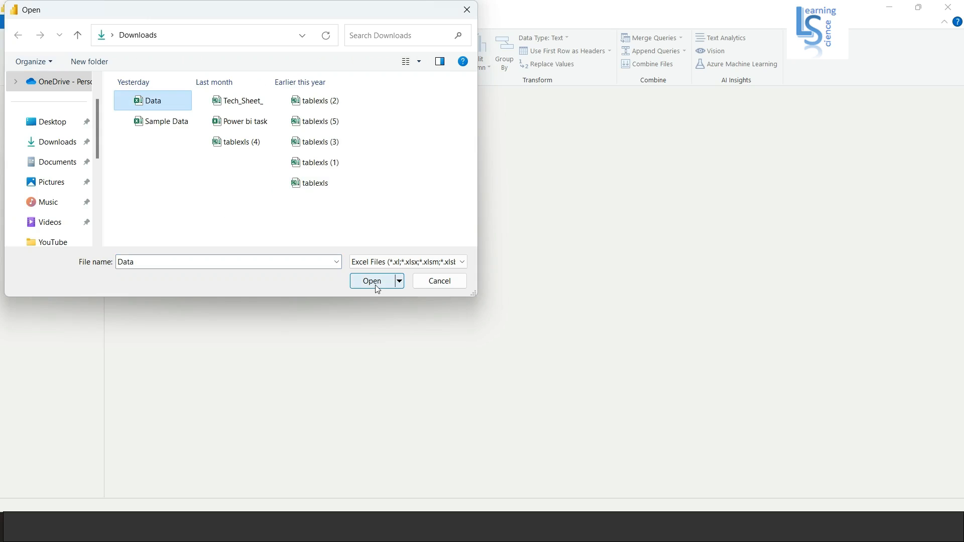
left_click(372, 281)
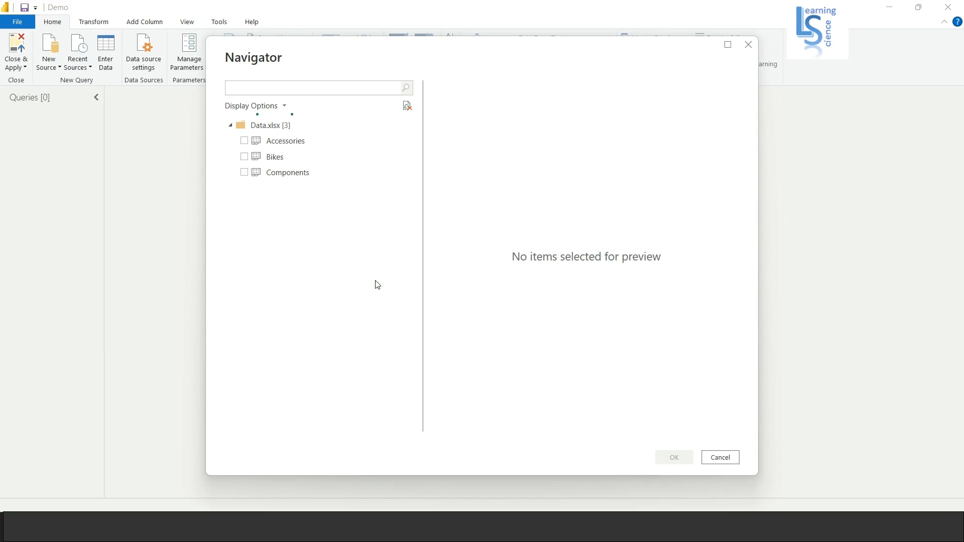
- Preview Accessories, Bikes and Components in Navigator and load all three as queries
left_click(285, 140)
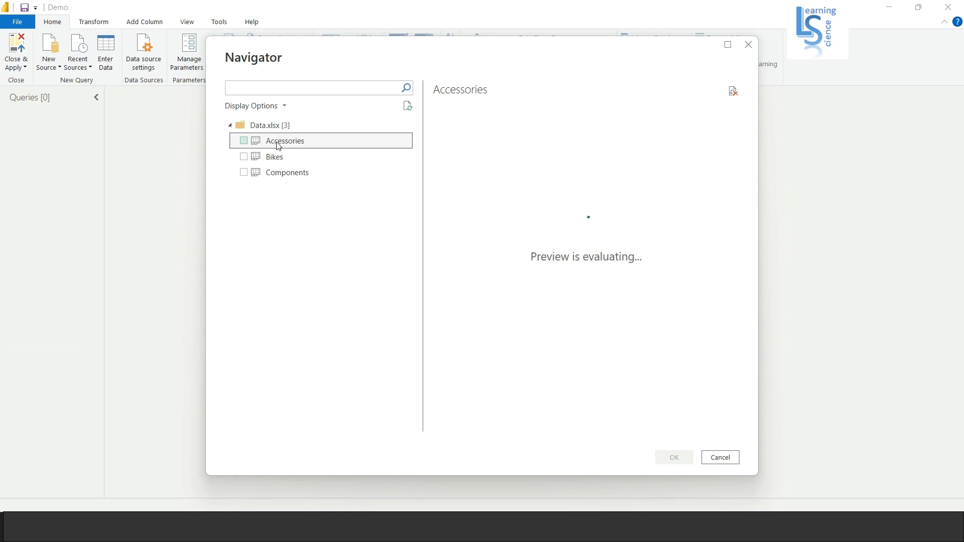
left_click(275, 156)
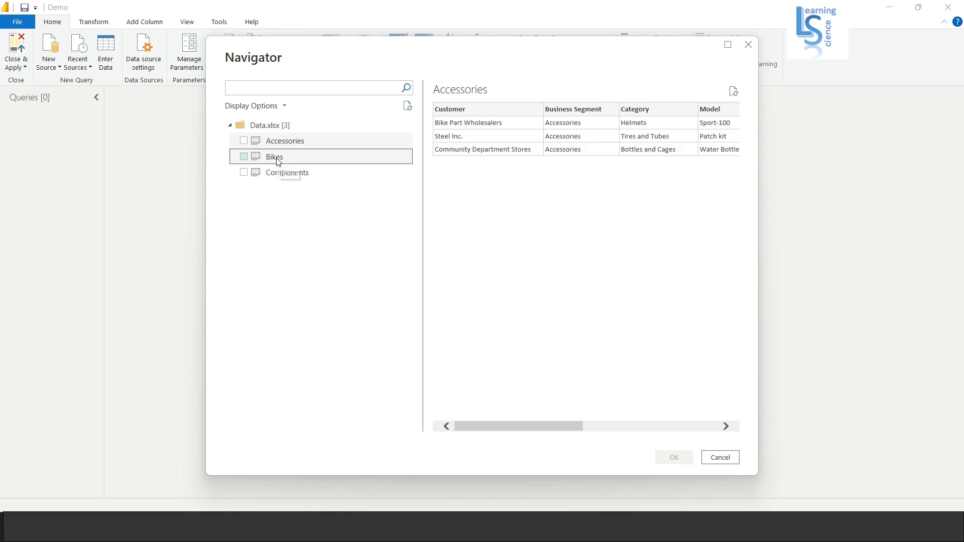
left_click(274, 157)
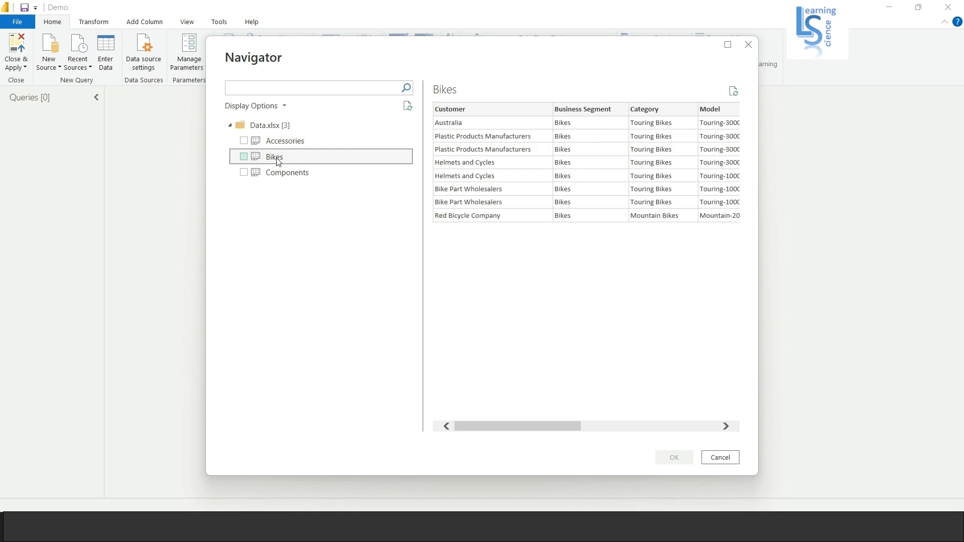
left_click(287, 172)
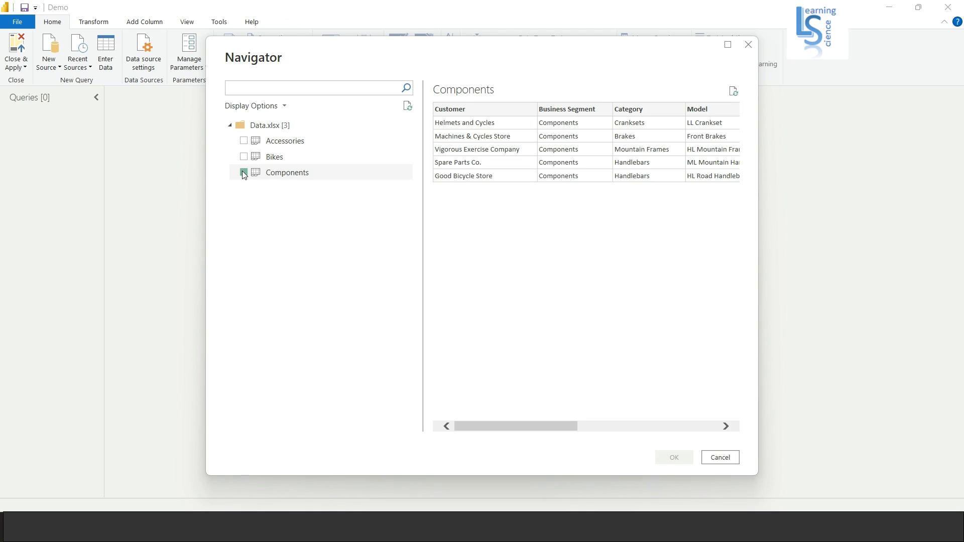
left_click(244, 156)
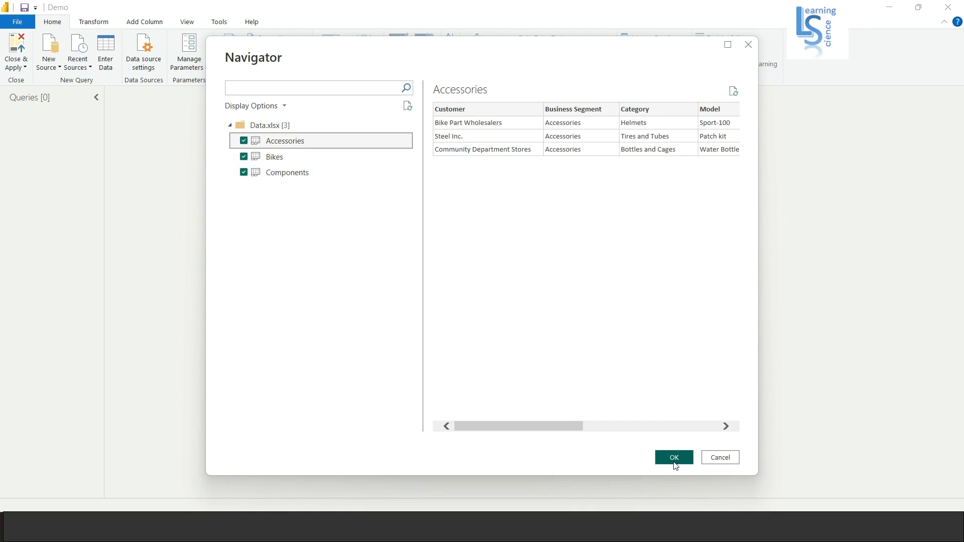
left_click(673, 457)
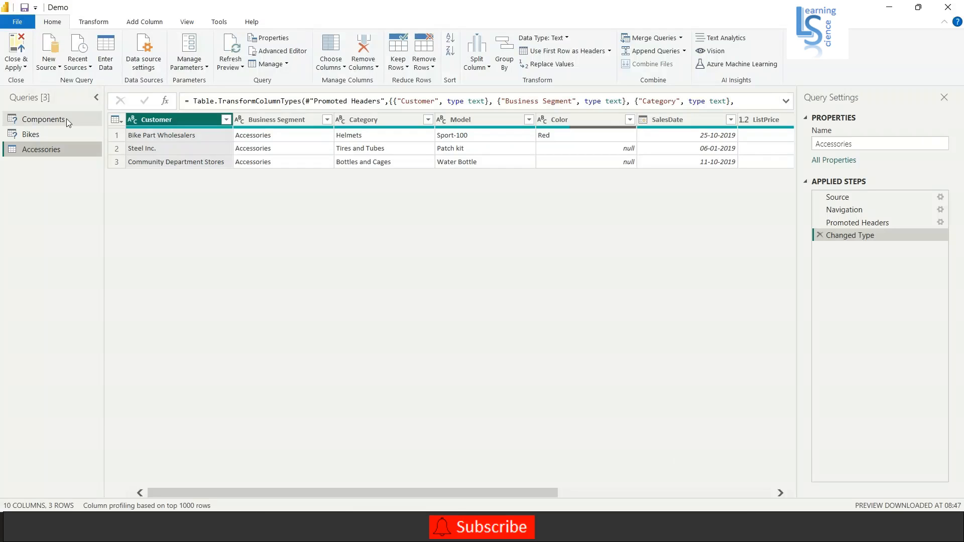
mouse_move(39, 134)
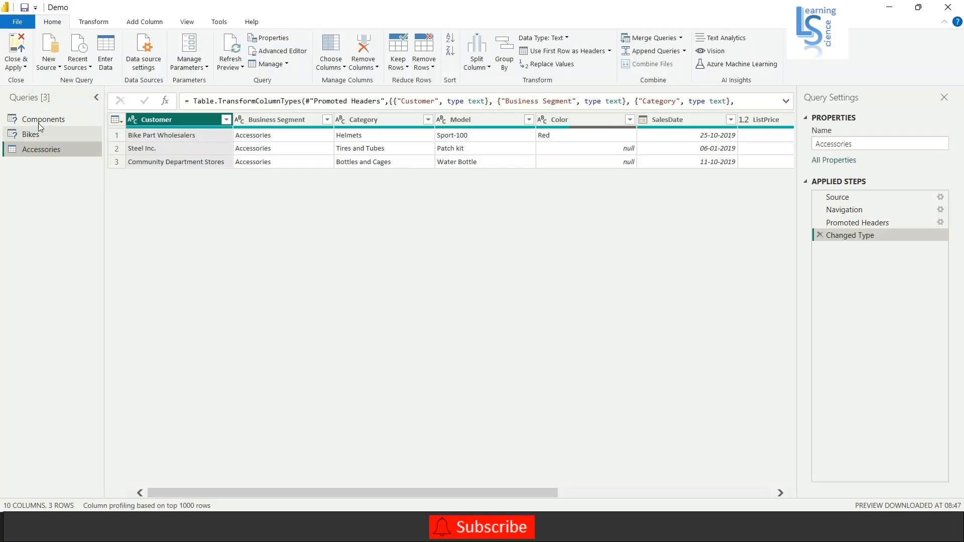
mouse_move(41, 167)
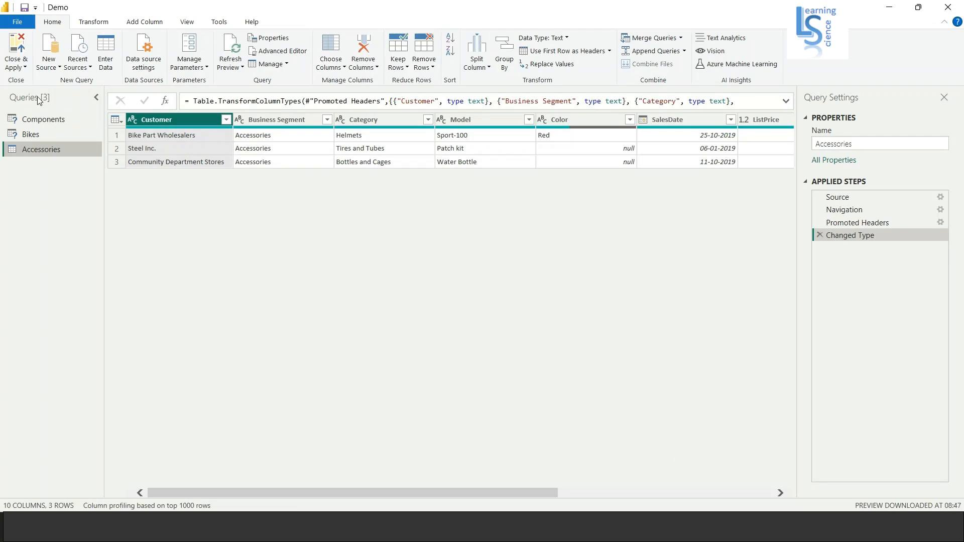
mouse_move(41, 102)
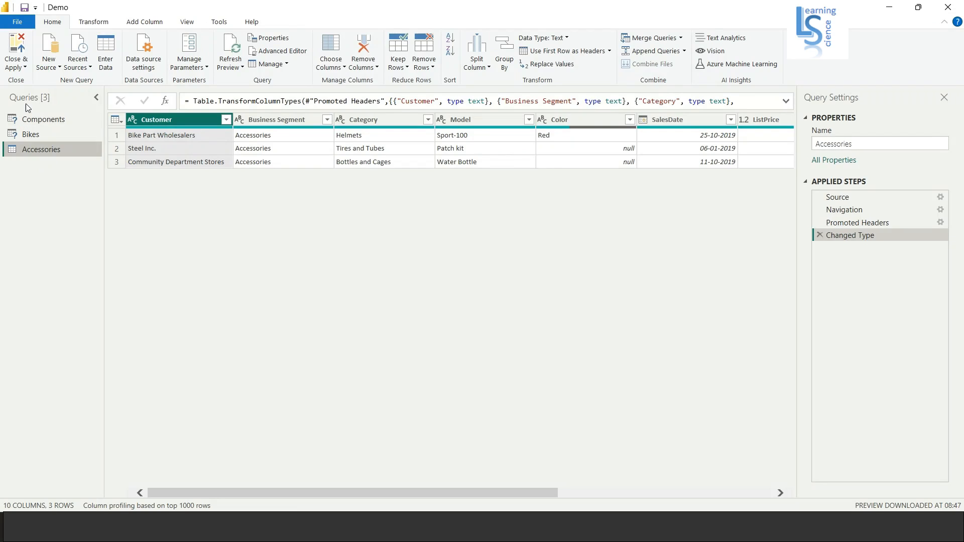
mouse_move(20, 166)
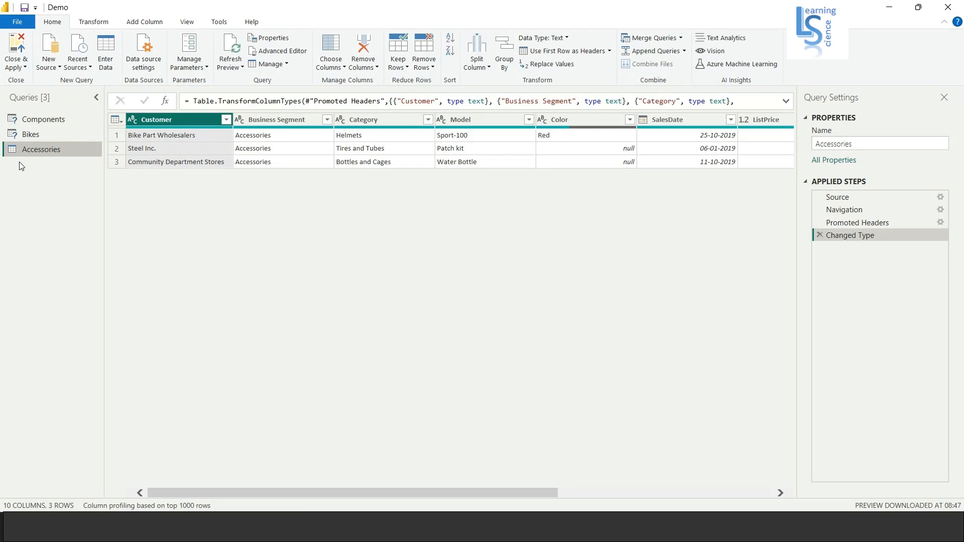
mouse_move(29, 102)
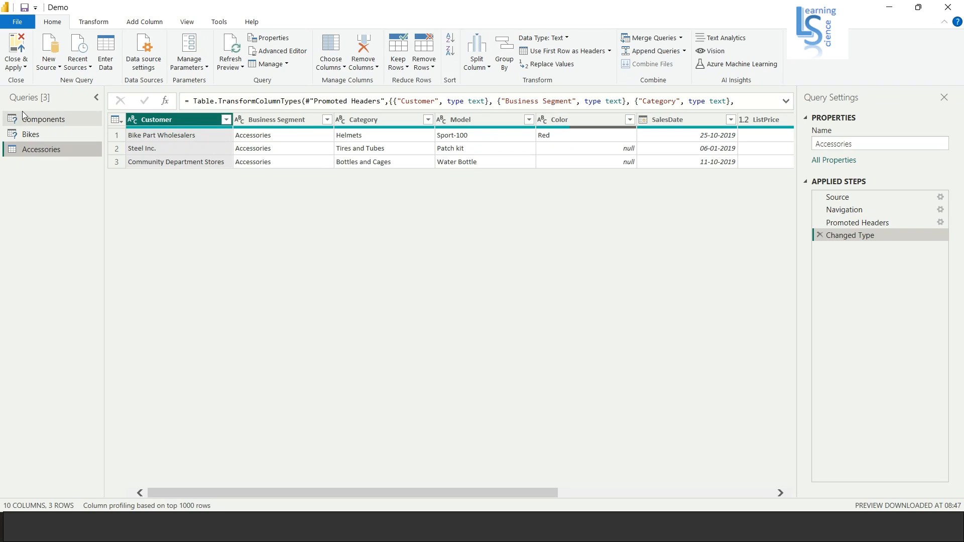
mouse_move(31, 134)
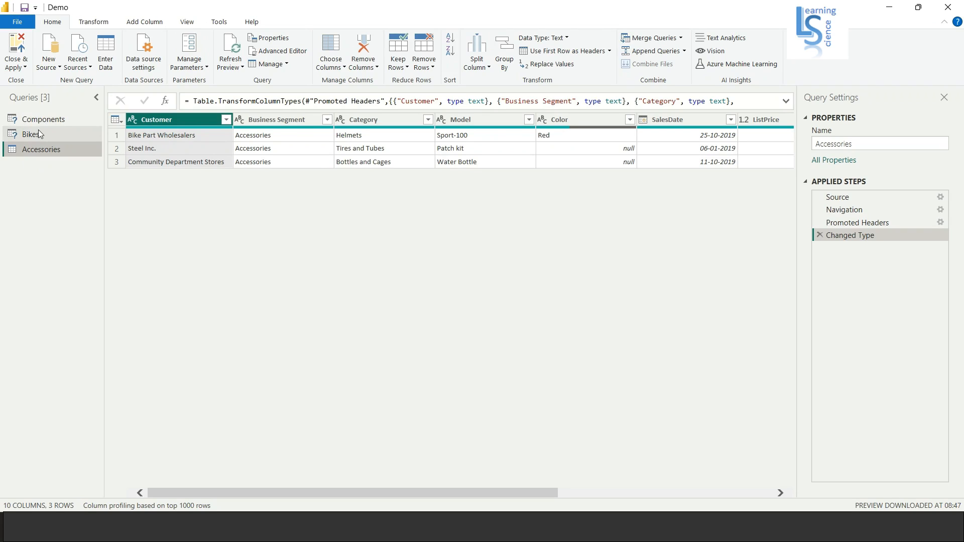
- Delete the Accessories, Bikes and Components queries and confirm the removal
right_click(43, 119)
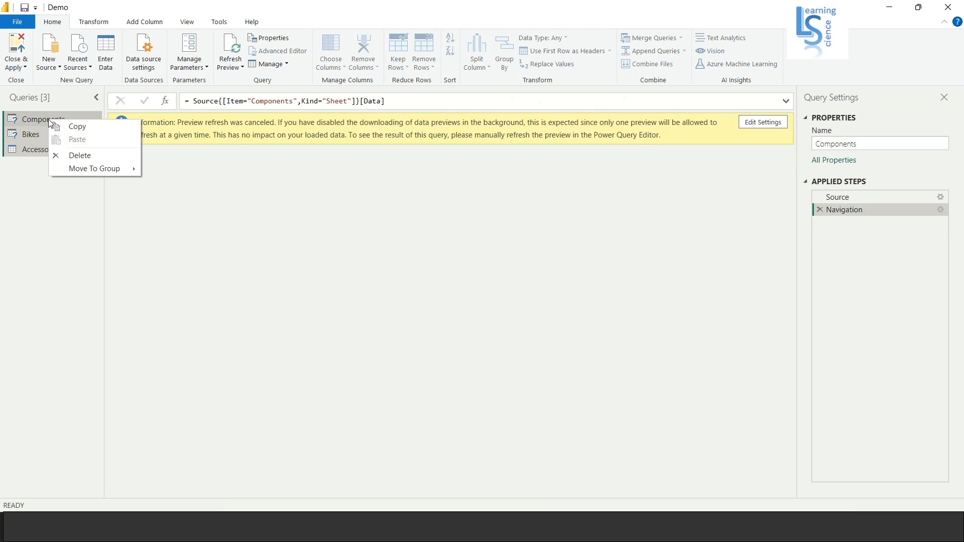
left_click(80, 156)
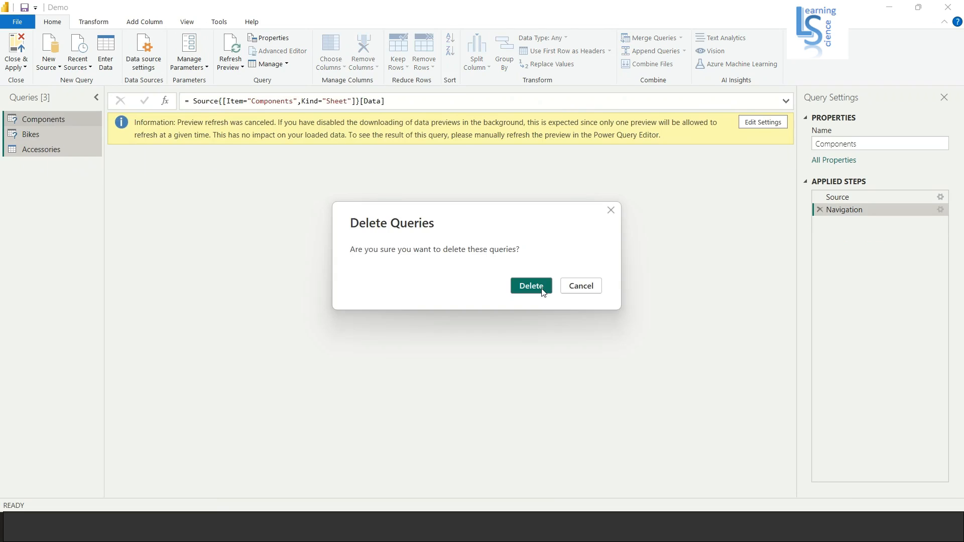
left_click(530, 285)
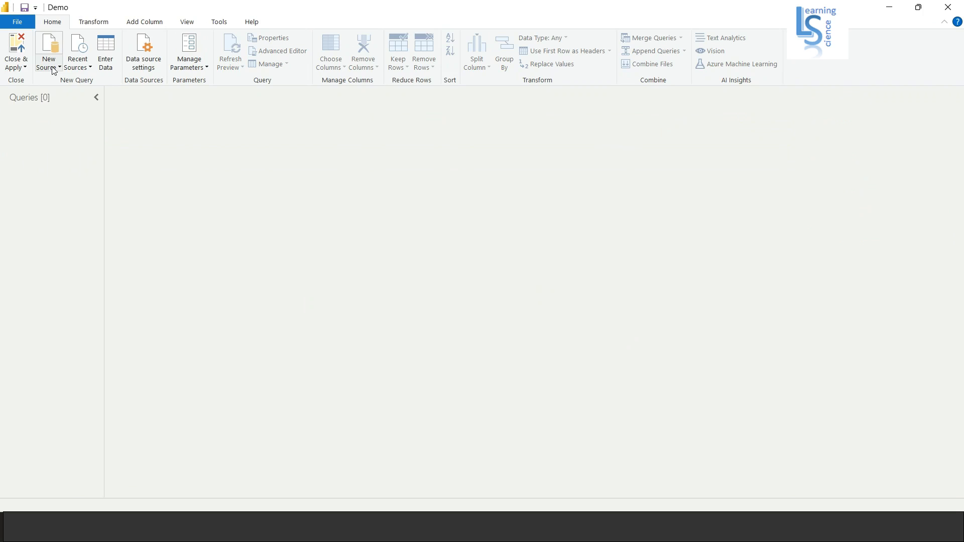
- Reconnect to Data.xlsx and load the whole workbook's sheet list via Transform Data
left_click(48, 51)
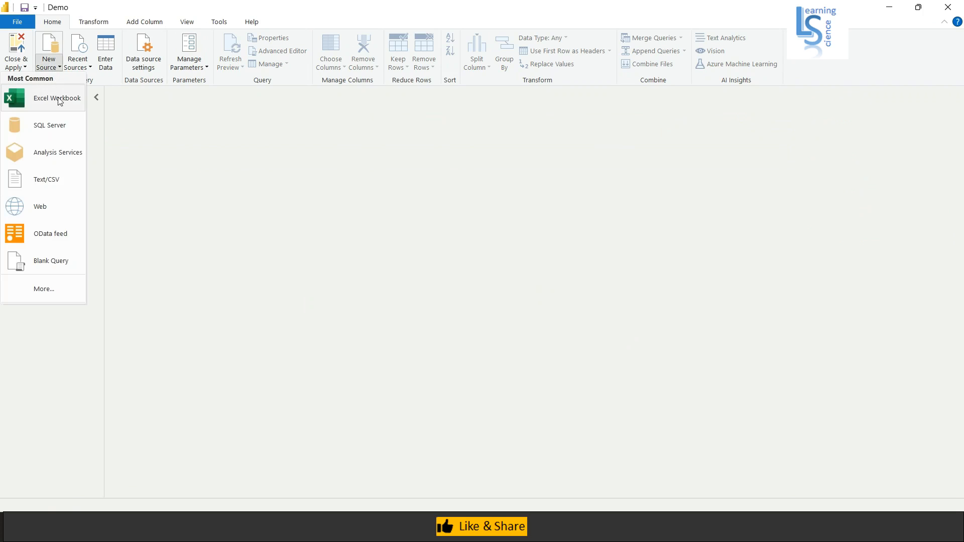
left_click(55, 98)
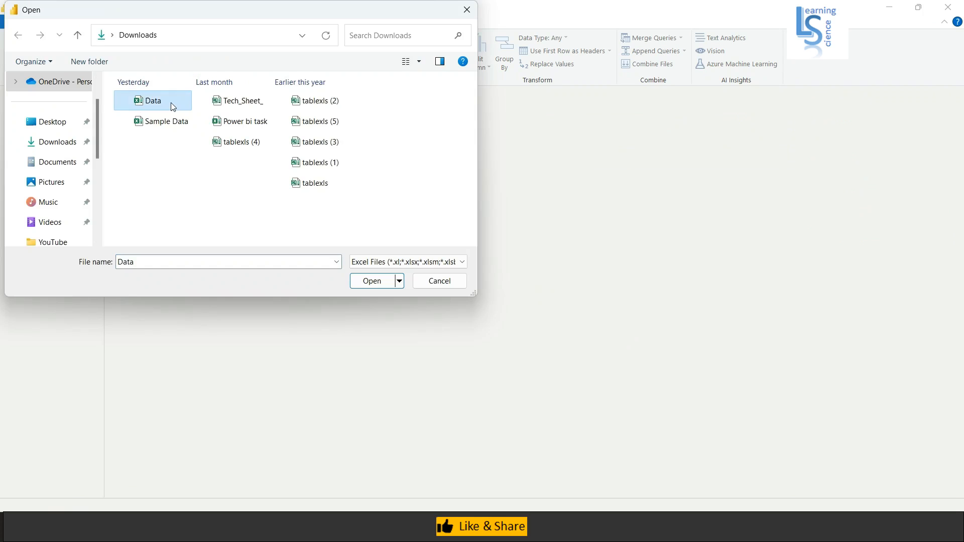
left_click(371, 281)
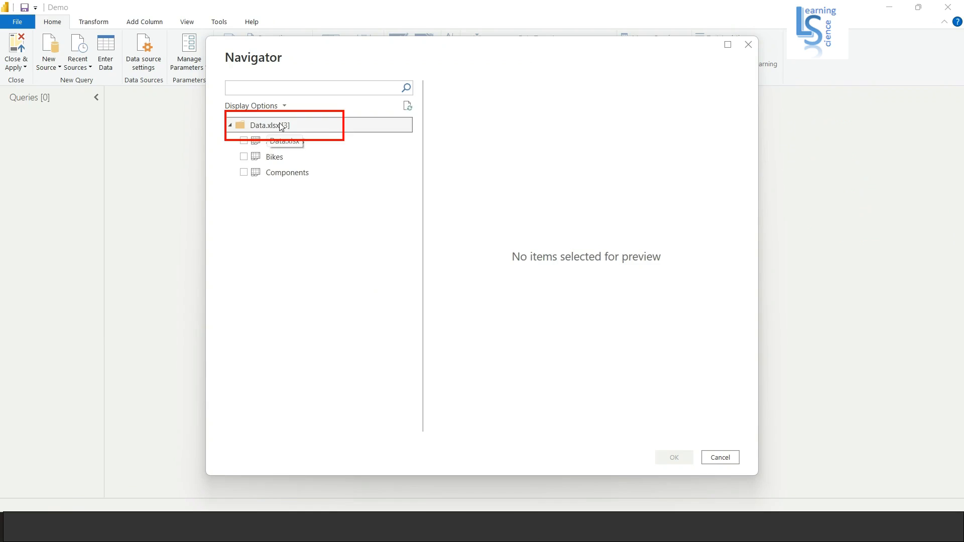
right_click(263, 125)
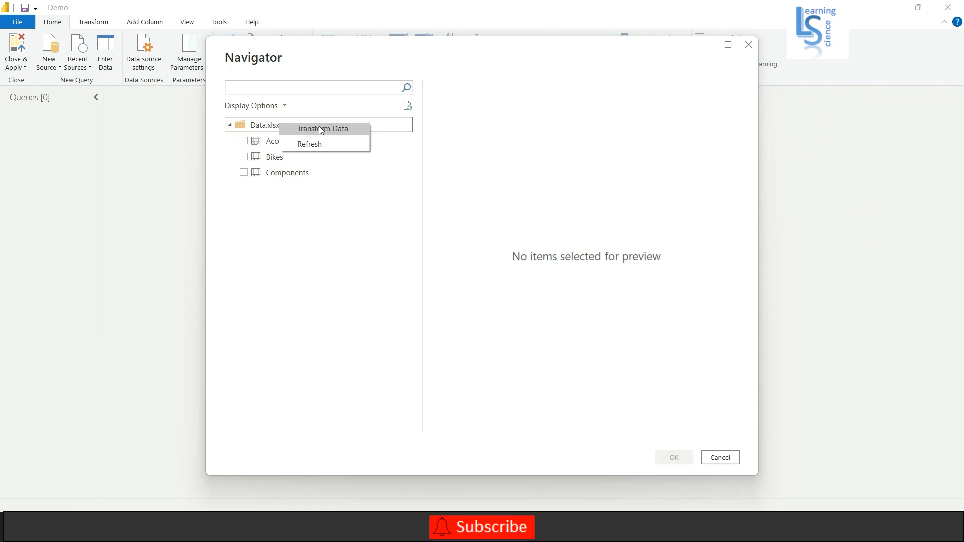
left_click(323, 129)
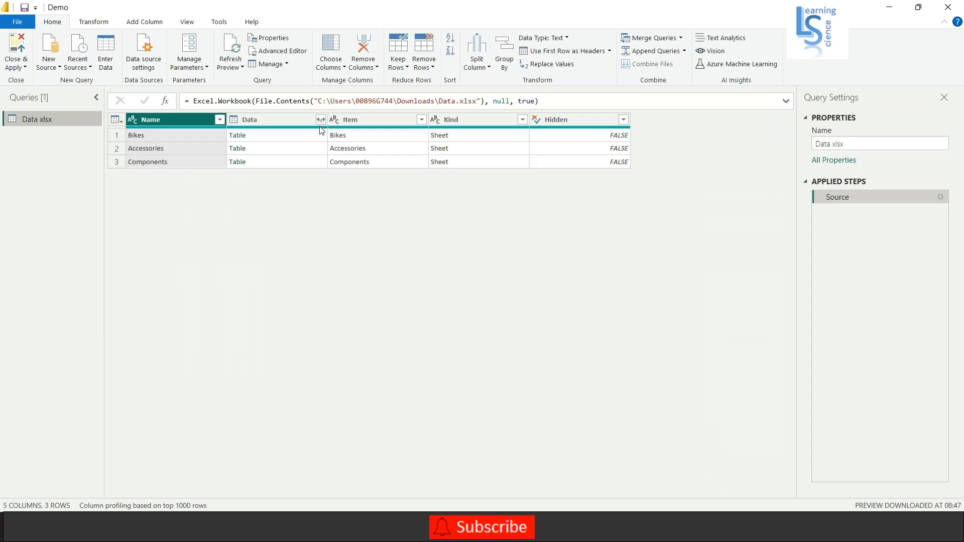
mouse_move(156, 140)
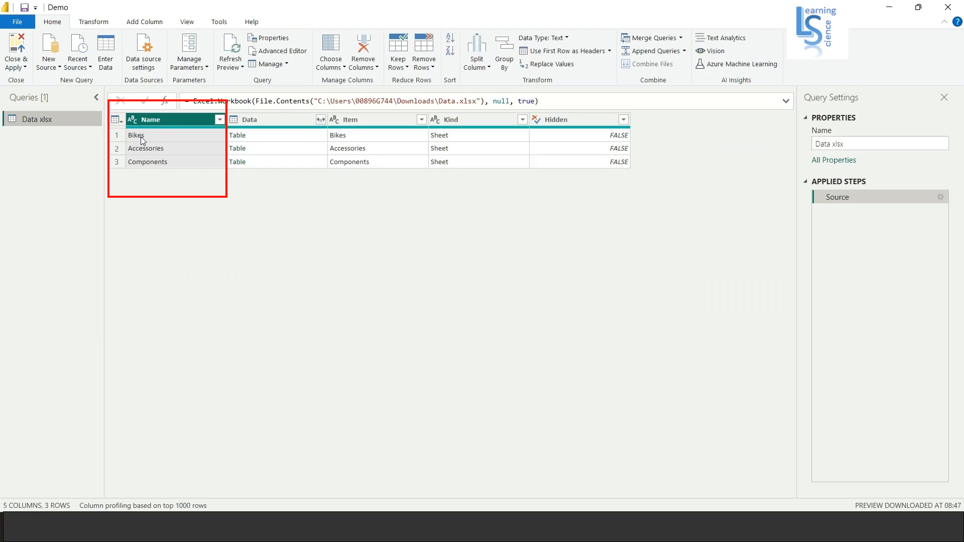
mouse_move(155, 163)
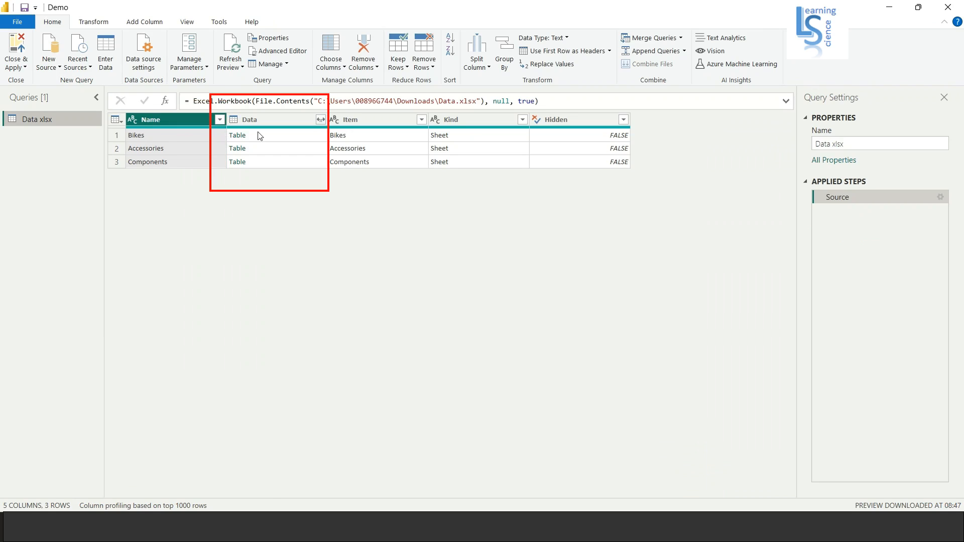
- Keep only the Data column of nested tables using Remove Other Columns
left_click(264, 120)
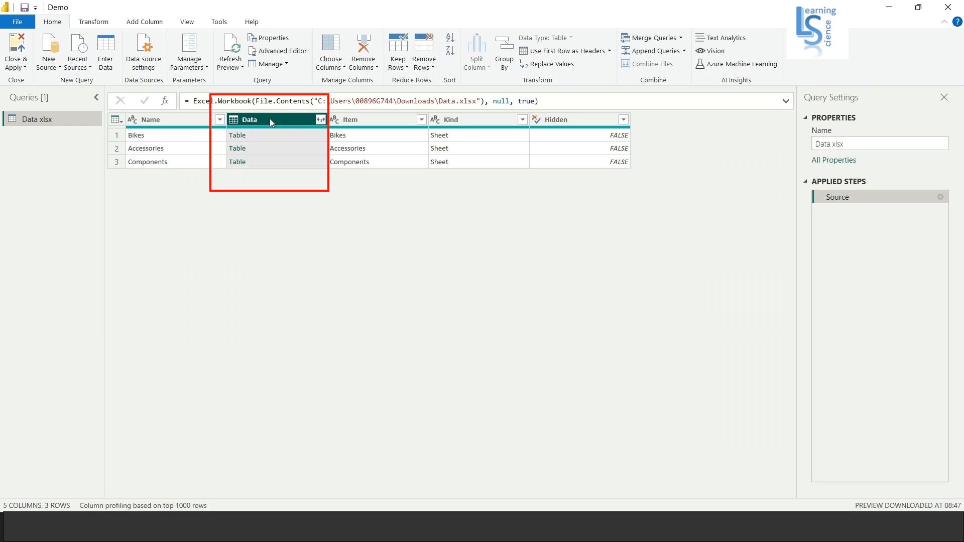
right_click(249, 119)
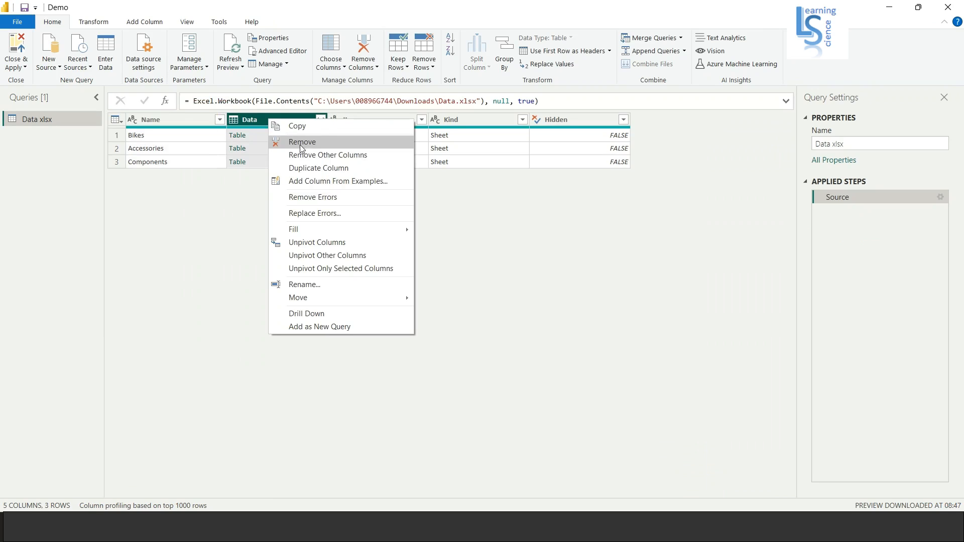
left_click(328, 155)
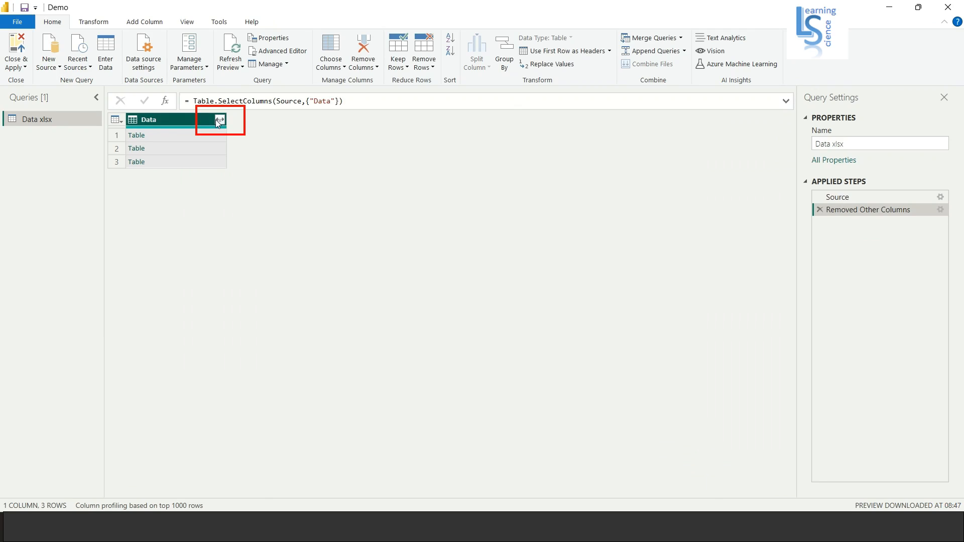
- Expand all columns of the nested Data tables into one 19-row combined table
left_click(219, 119)
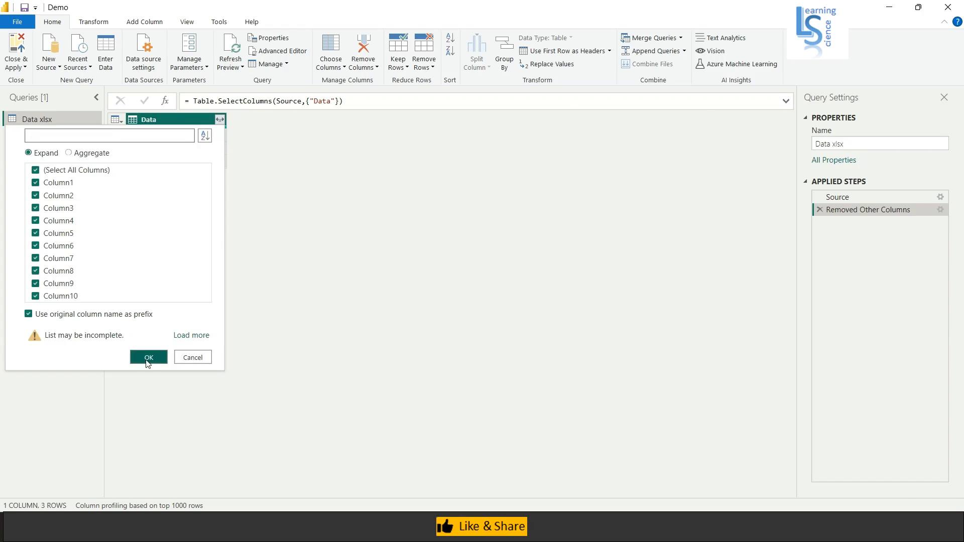
left_click(148, 357)
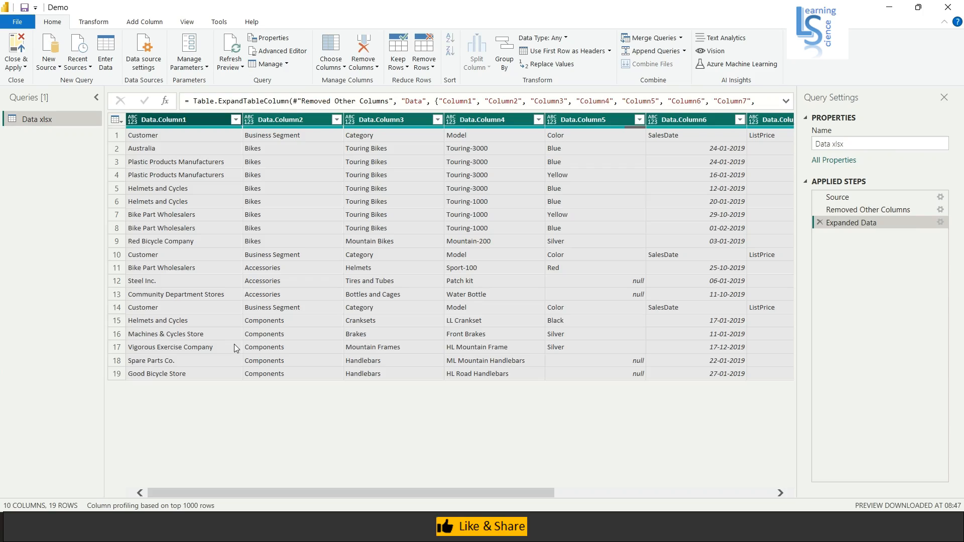
mouse_move(233, 288)
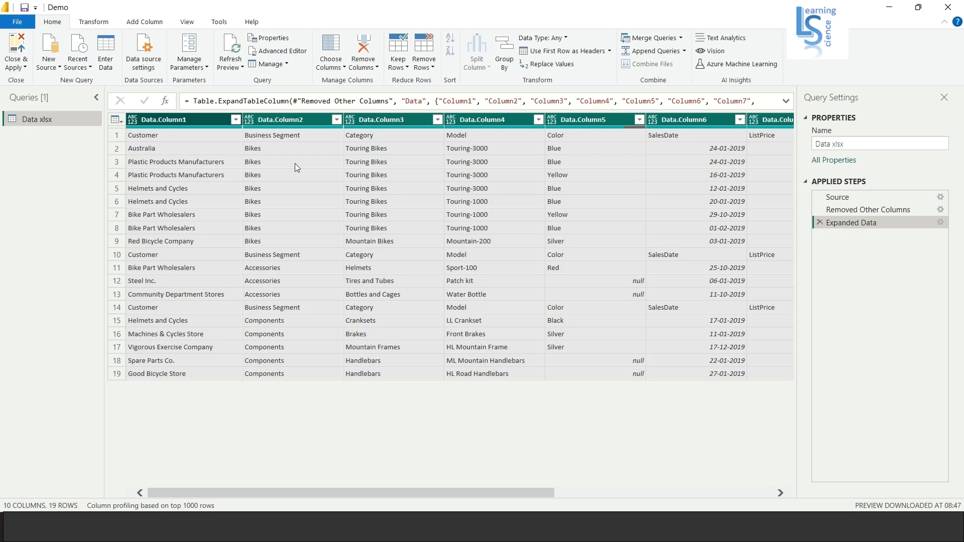
left_click(279, 119)
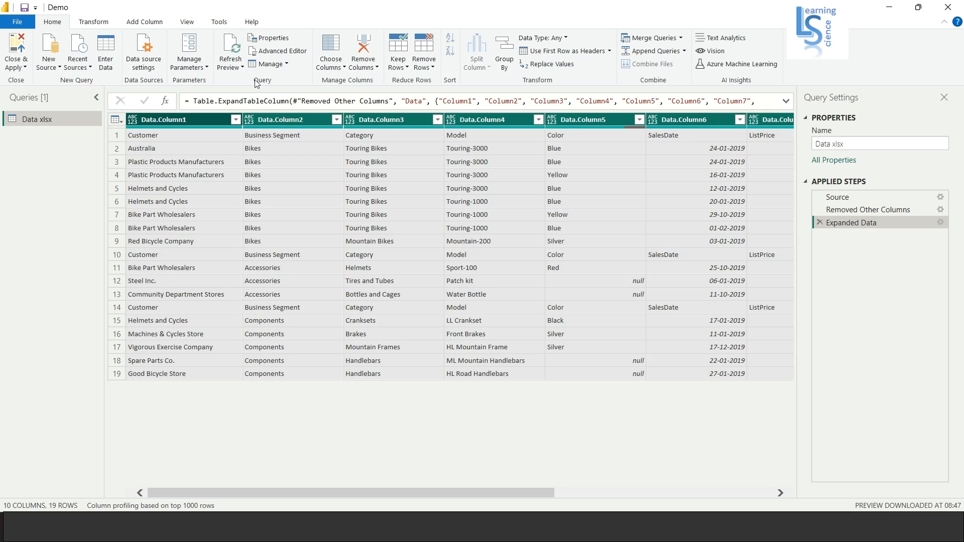
left_click(183, 135)
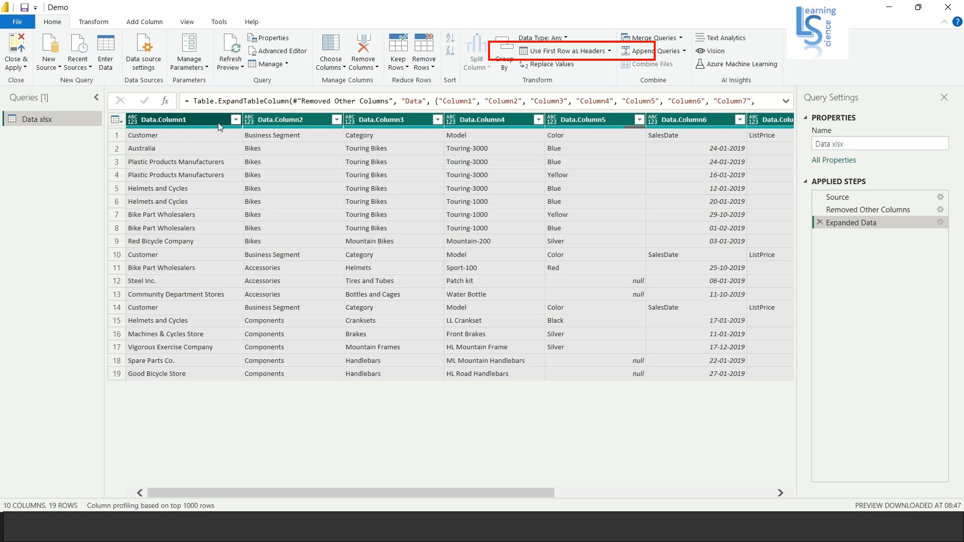
mouse_move(542, 51)
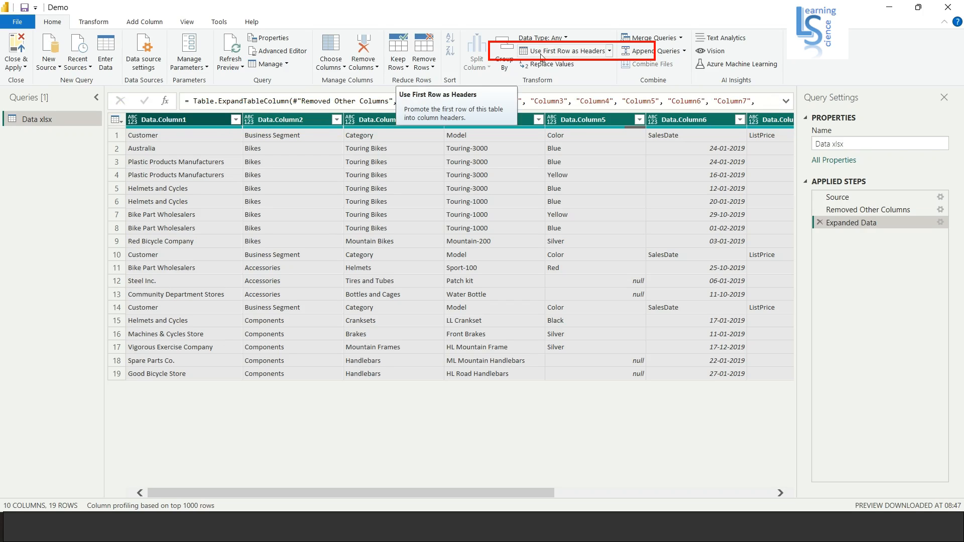
mouse_move(576, 52)
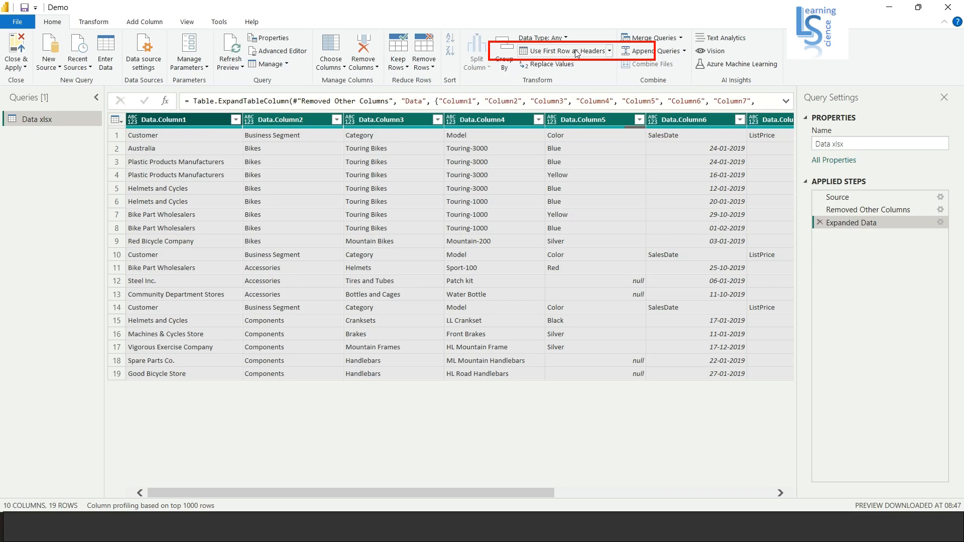
- Promote the first row (Customer, Business Segment, Category, Model, Color…) to column headers
left_click(543, 50)
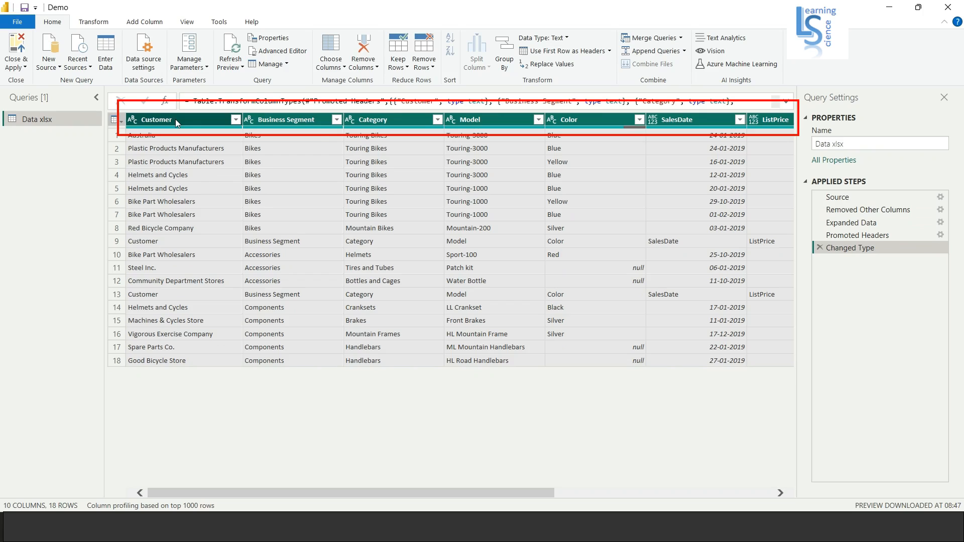
mouse_move(287, 120)
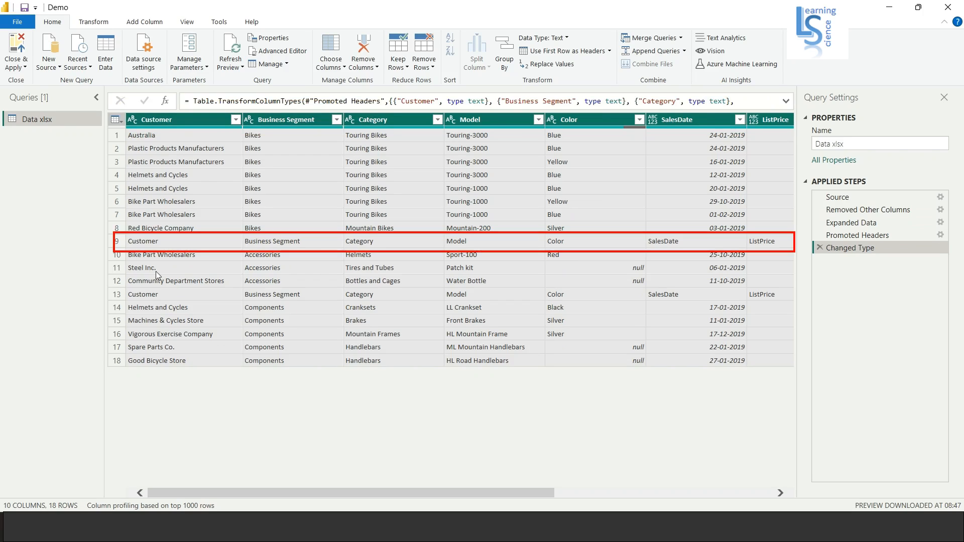
mouse_move(161, 241)
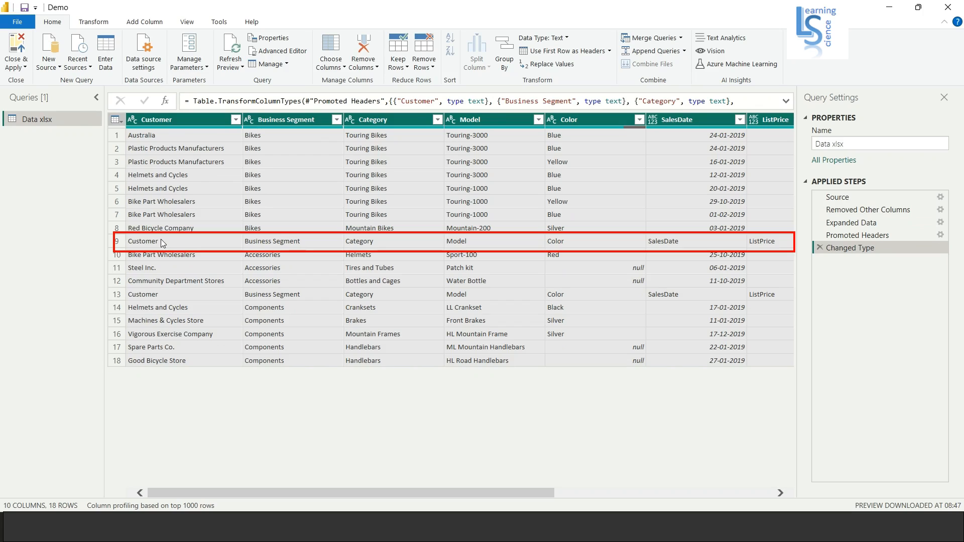
mouse_move(155, 244)
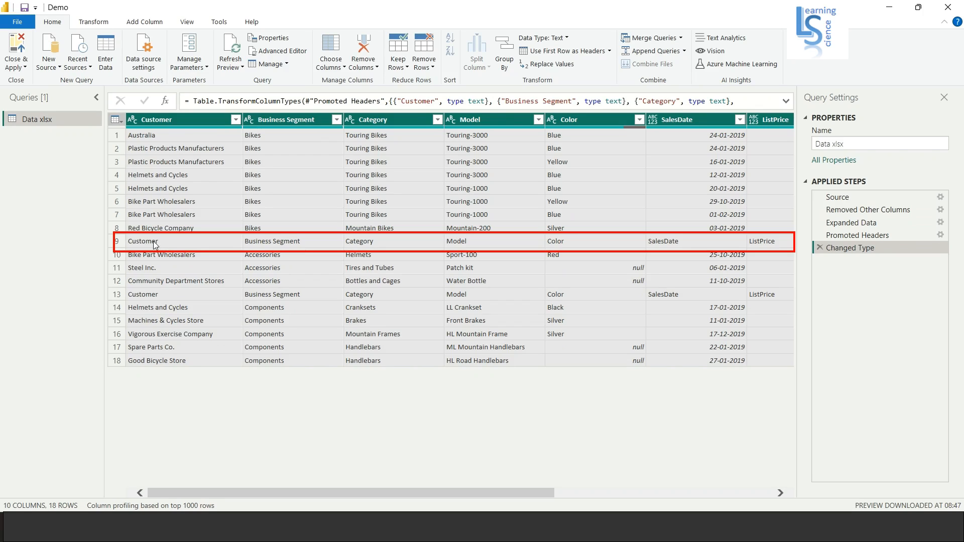
mouse_move(140, 246)
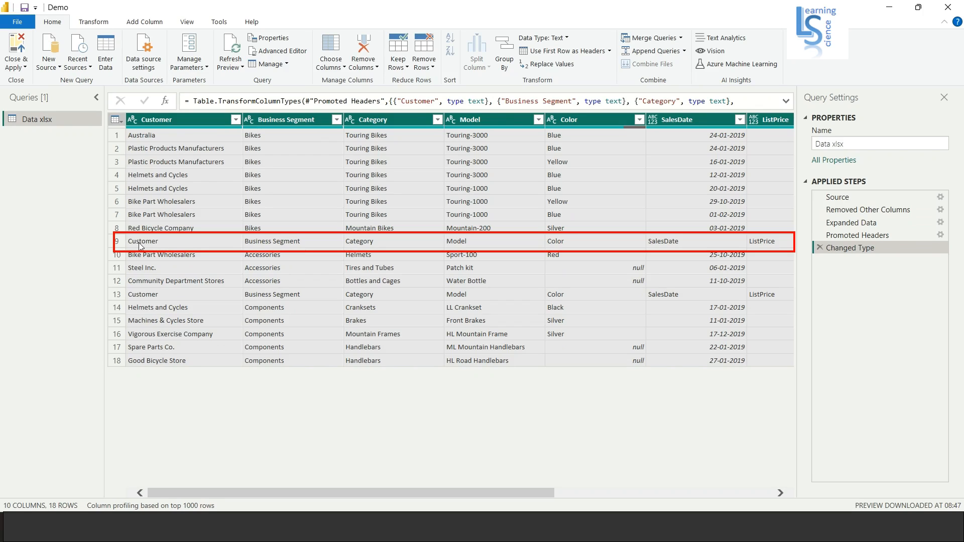
left_click(142, 294)
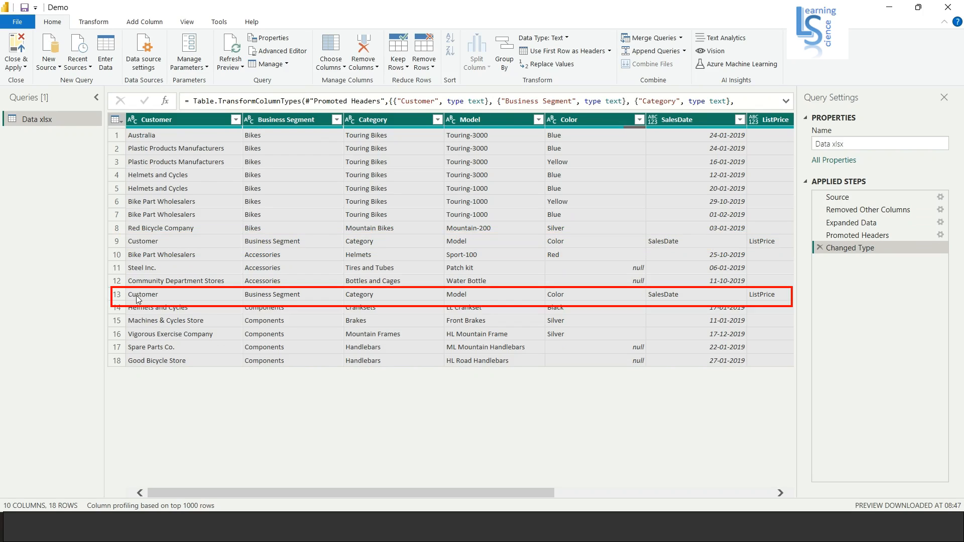
mouse_move(273, 300)
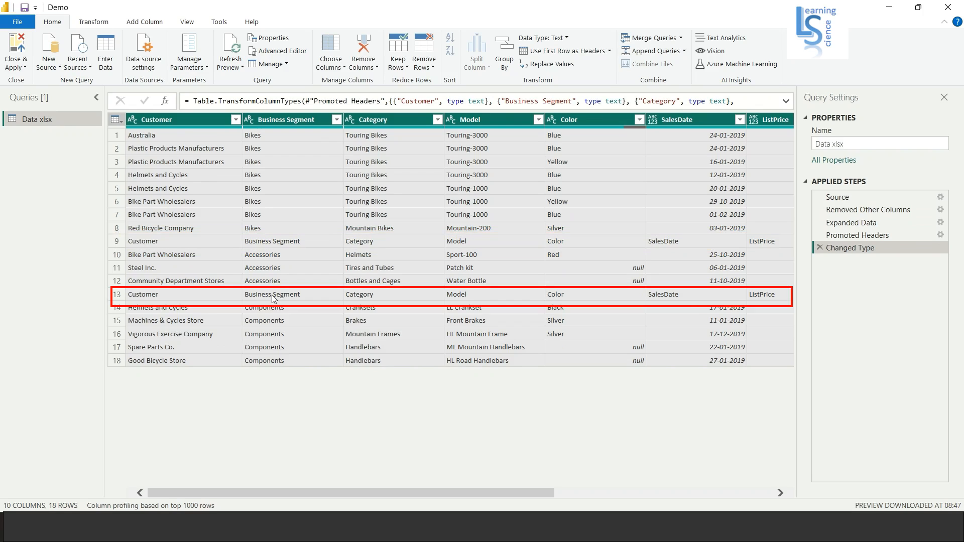
mouse_move(538, 293)
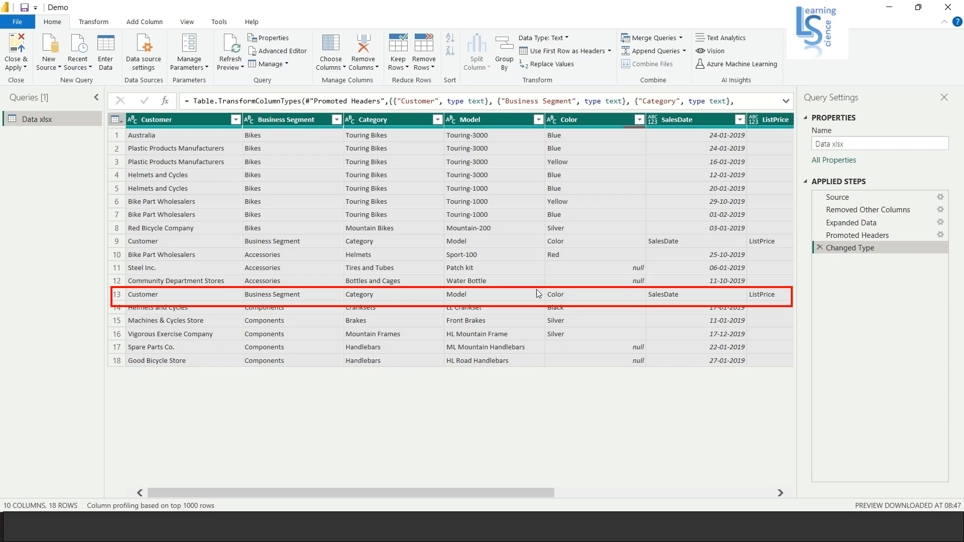
mouse_move(346, 247)
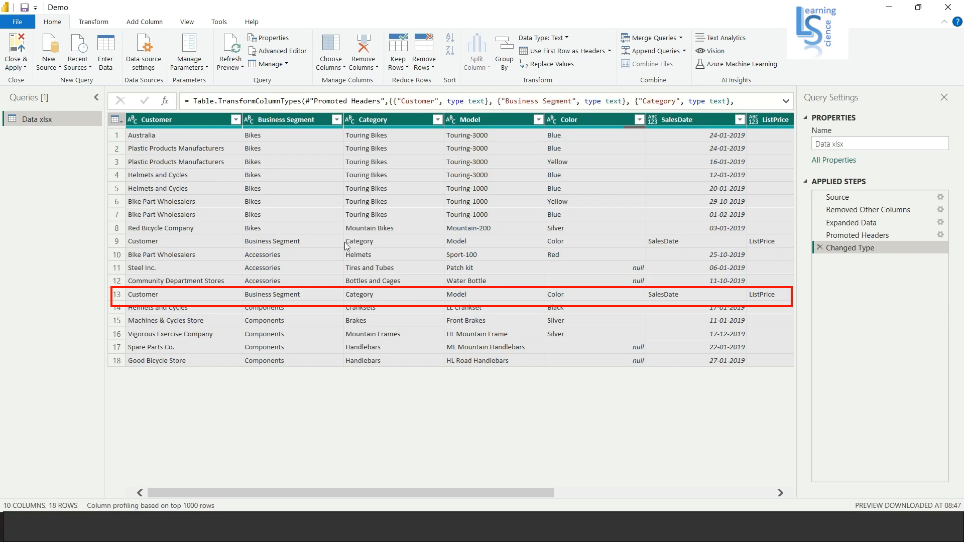
left_click(178, 120)
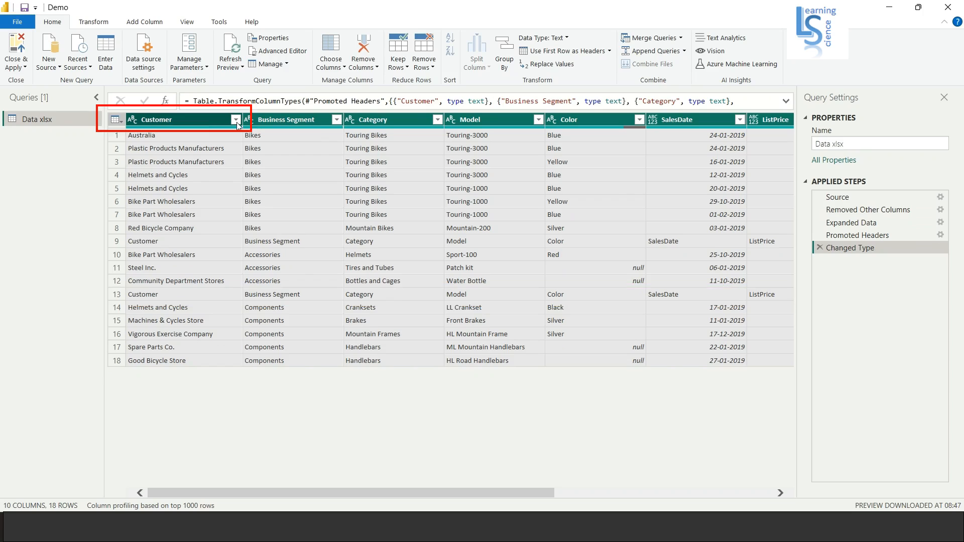
- Filter the Customer column to exclude 'Customer' values, leaving 16 data rows
left_click(236, 120)
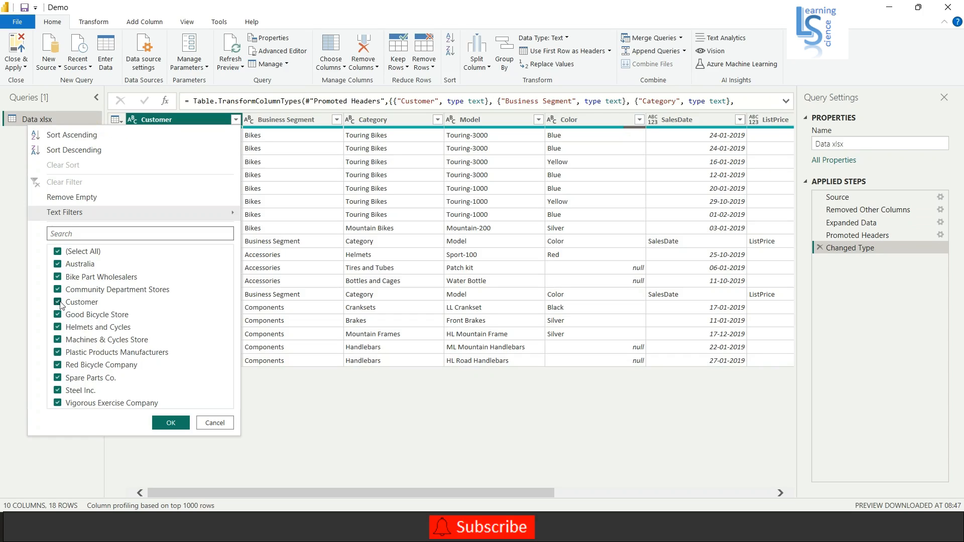
left_click(57, 302)
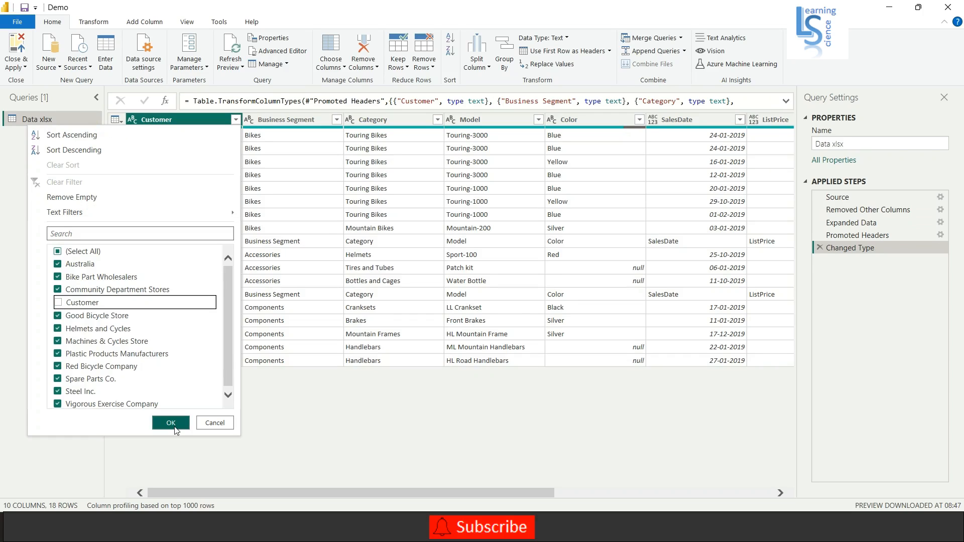
left_click(170, 422)
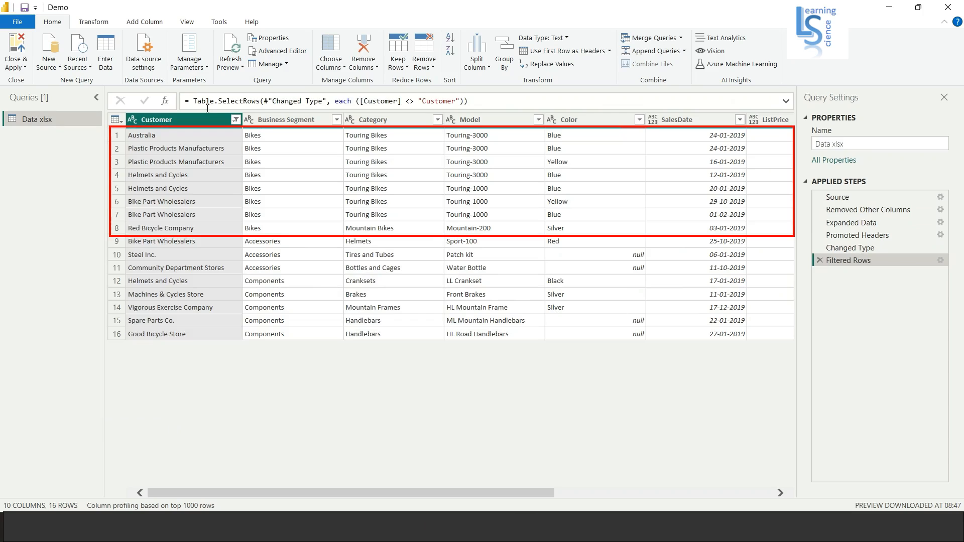
mouse_move(260, 137)
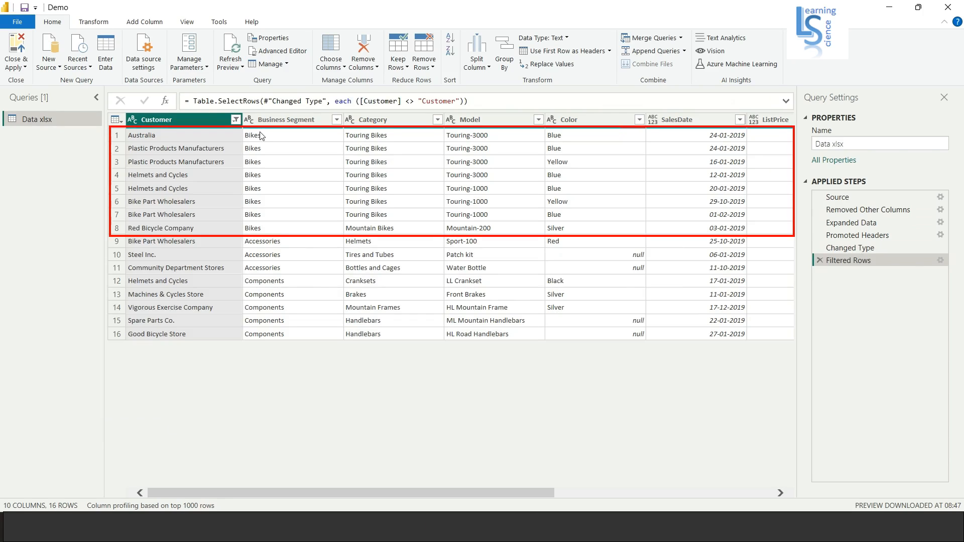
mouse_move(270, 247)
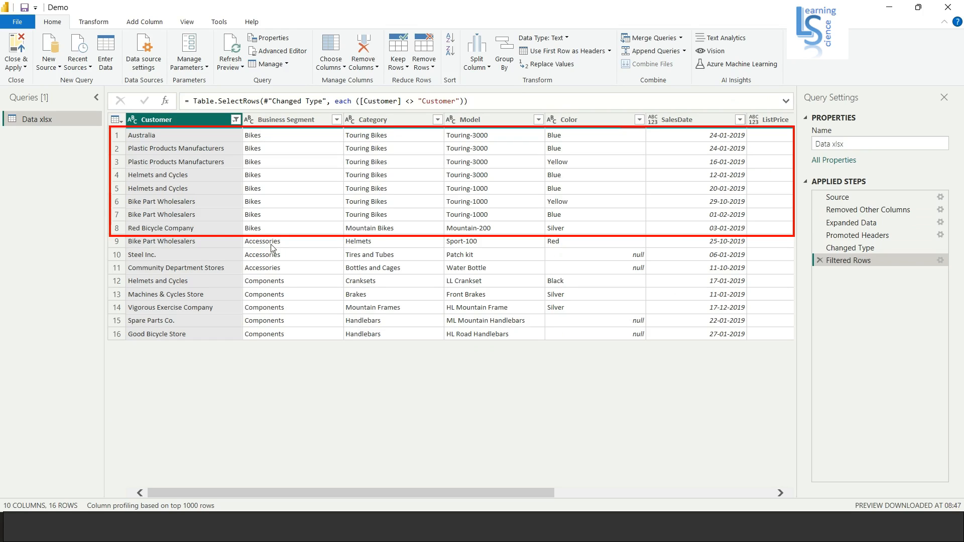